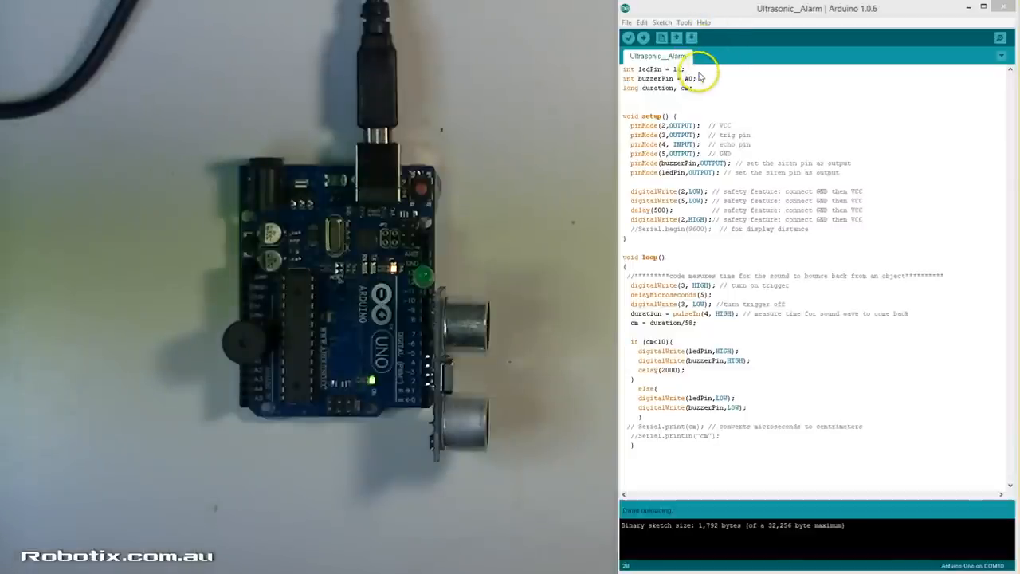
{"action": "mouse_move", "coordinate": [704, 83]}
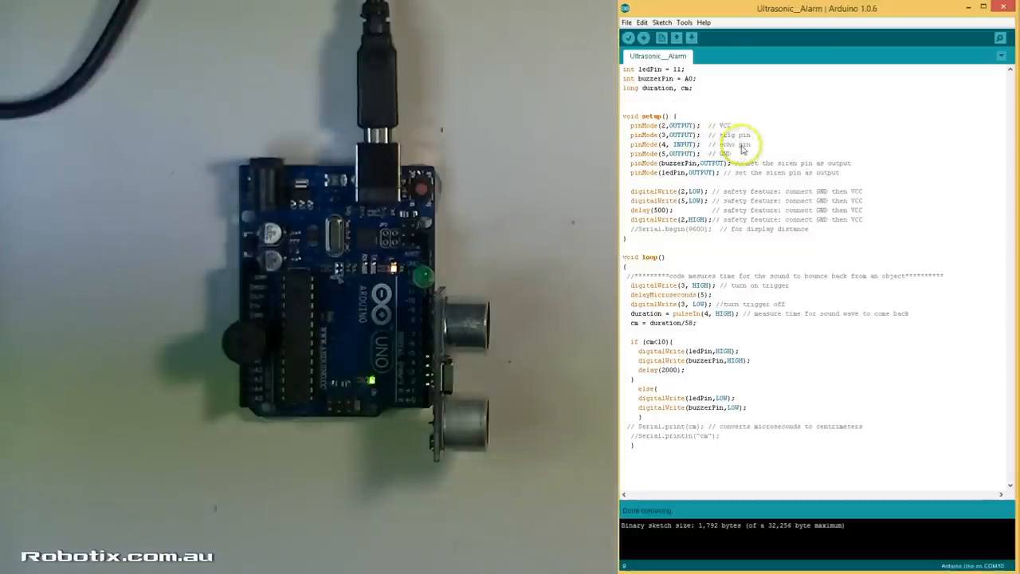
{"action": "mouse_move", "coordinate": [753, 150]}
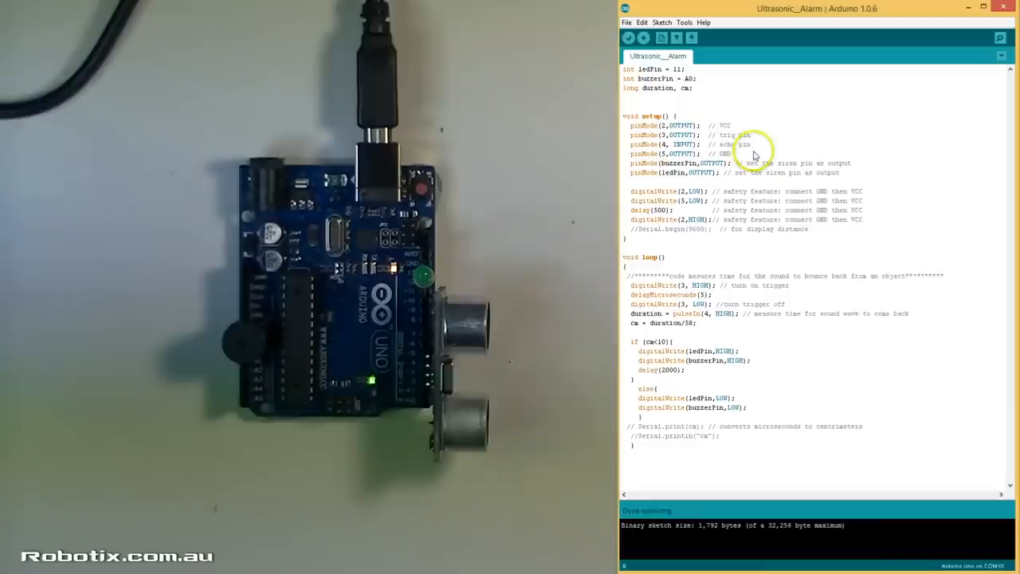
{"action": "mouse_move", "coordinate": [676, 295]}
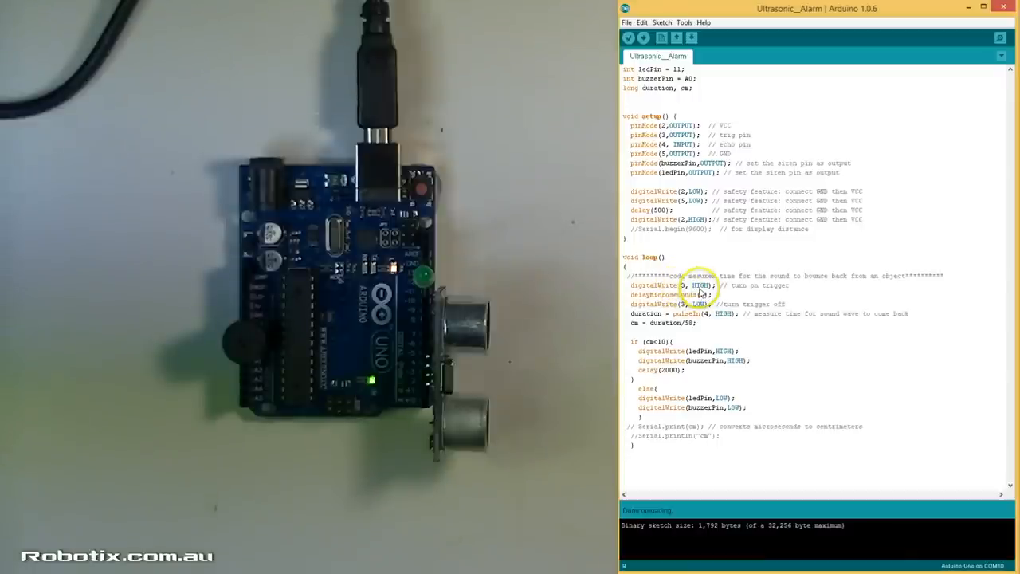
{"action": "mouse_move", "coordinate": [739, 318]}
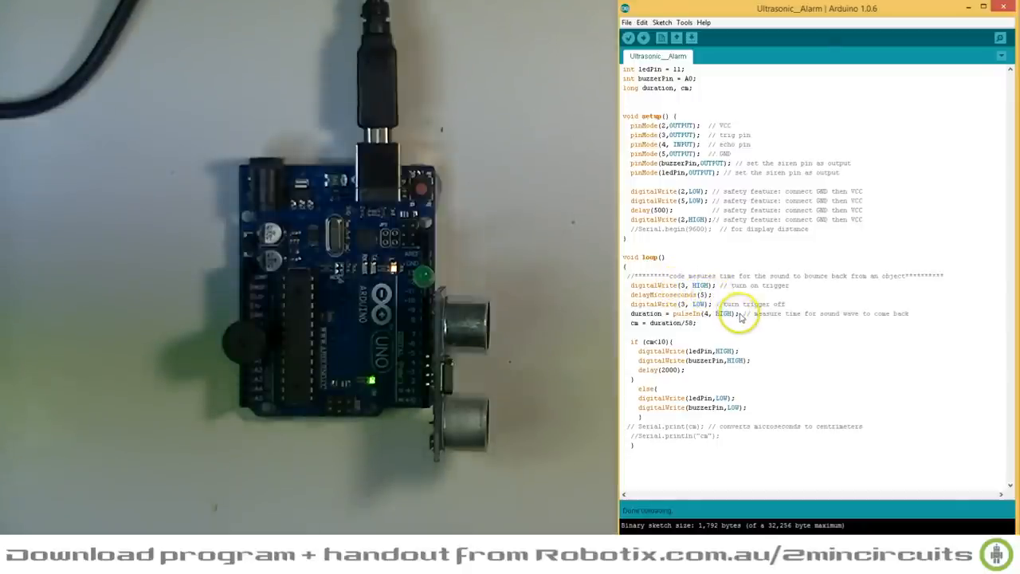
{"action": "mouse_move", "coordinate": [653, 323]}
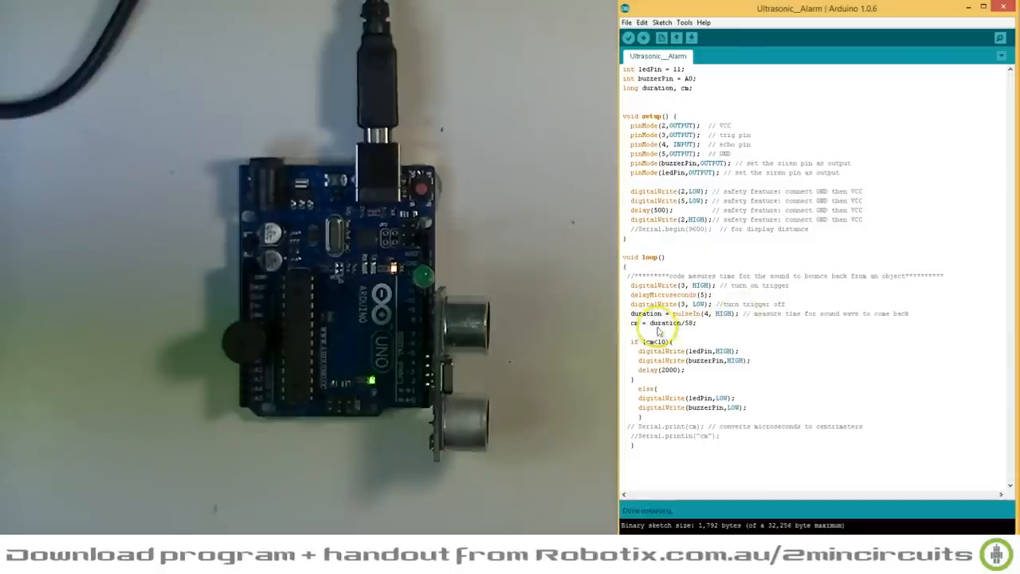
{"action": "mouse_move", "coordinate": [699, 331]}
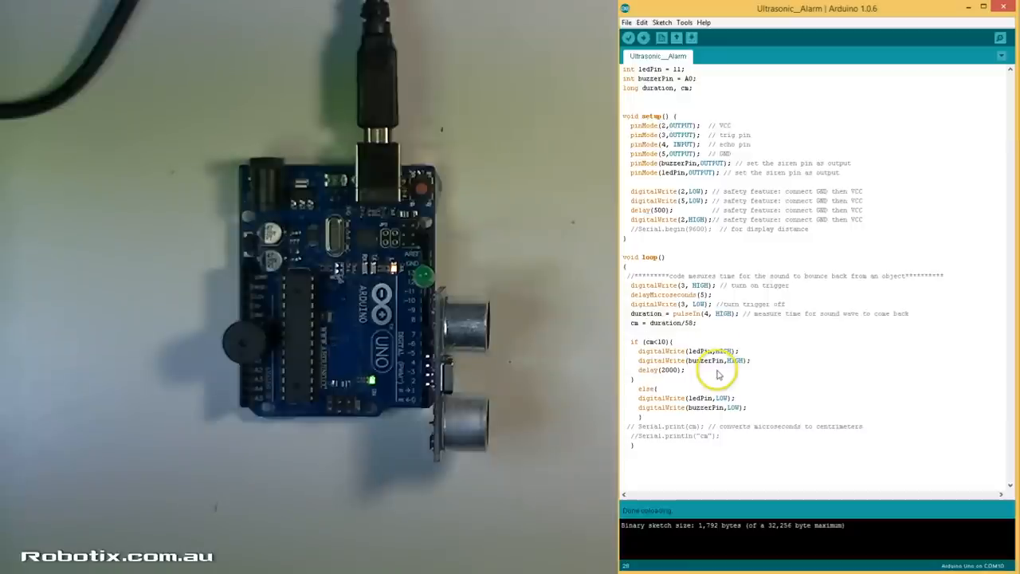
Upload the unchanged Ultrasonic_Alarm sketch to the Arduino Uno, starting a new compile.
{"action": "left_click", "coordinate": [643, 38]}
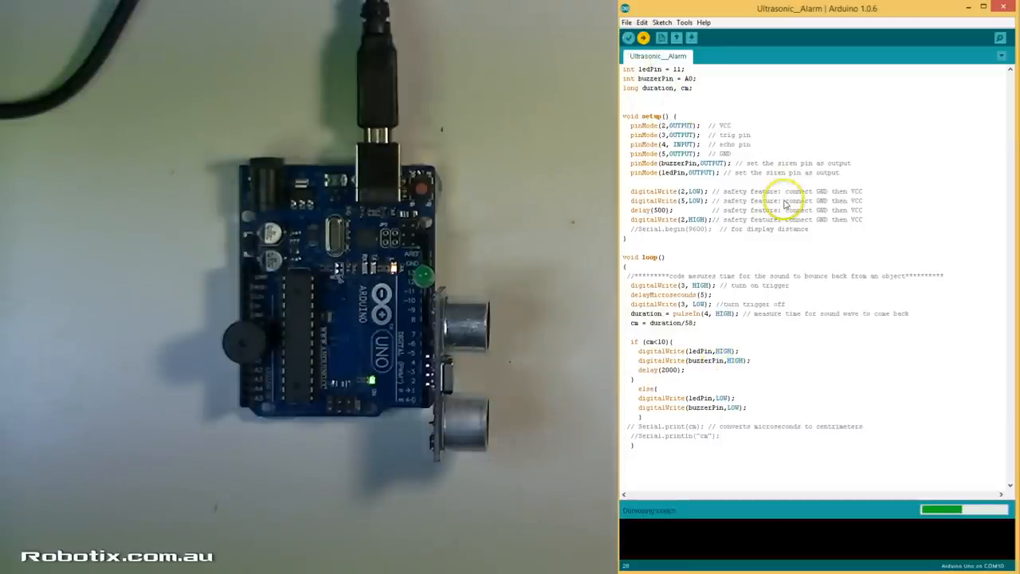